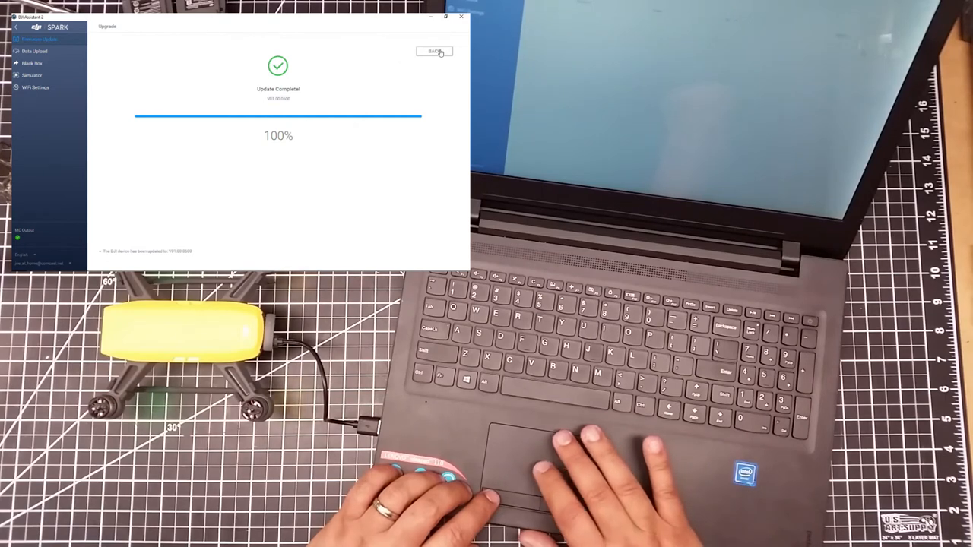
- Leave the Update Complete screen to return to the Spark firmware list
click(434, 52)
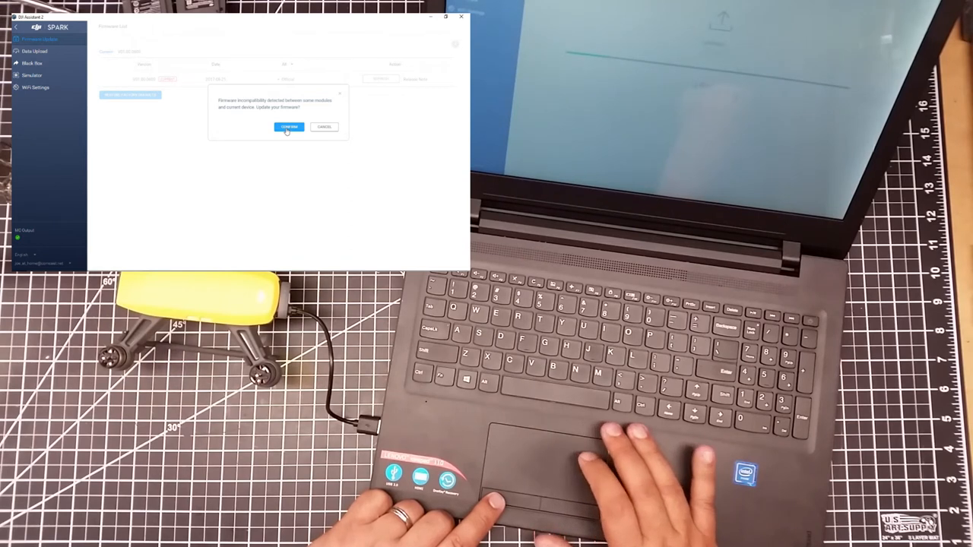
- Confirm the incompatible firmware update and let it run to 100%
click(289, 127)
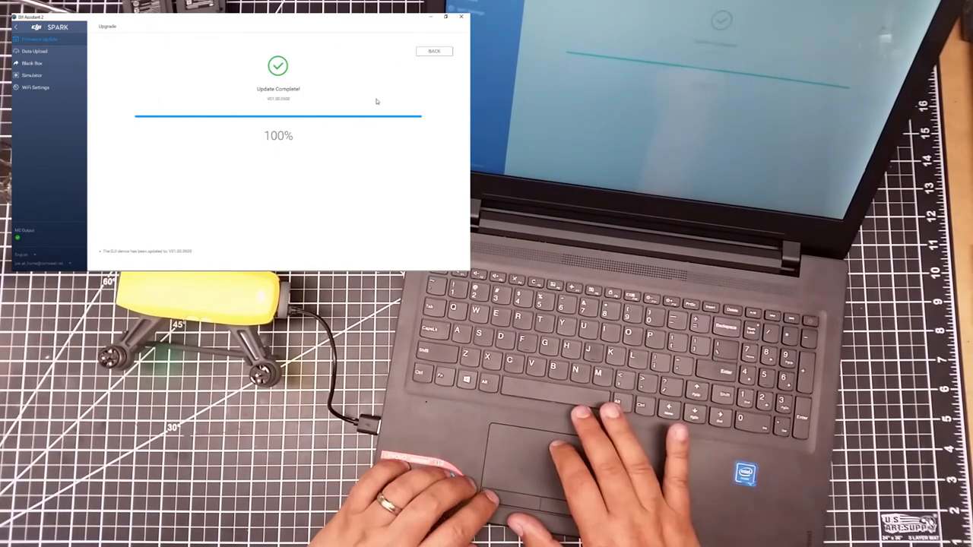
- Return to the firmware list showing V01.00.0600 as the current version
click(434, 51)
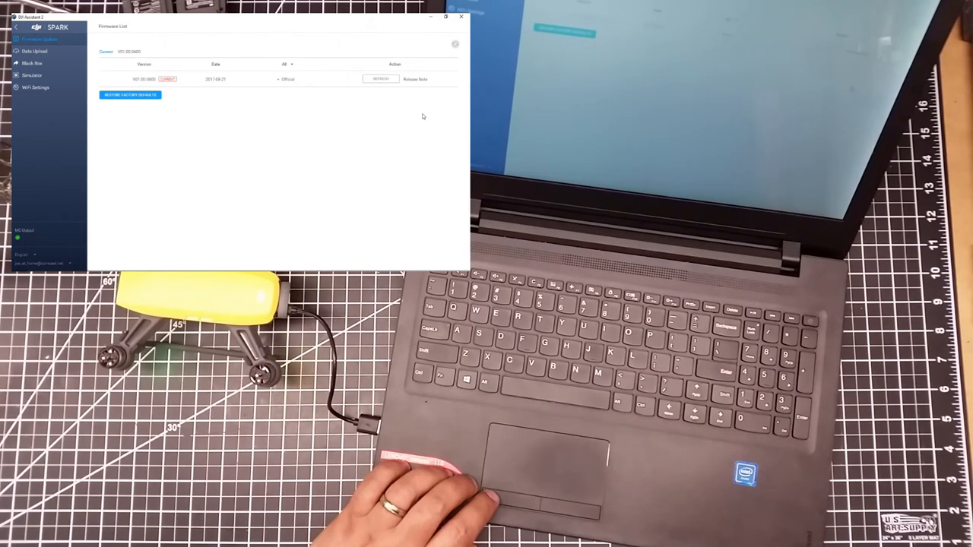
- View the V01.00.0600 release notes, then go to Data Upload
click(415, 79)
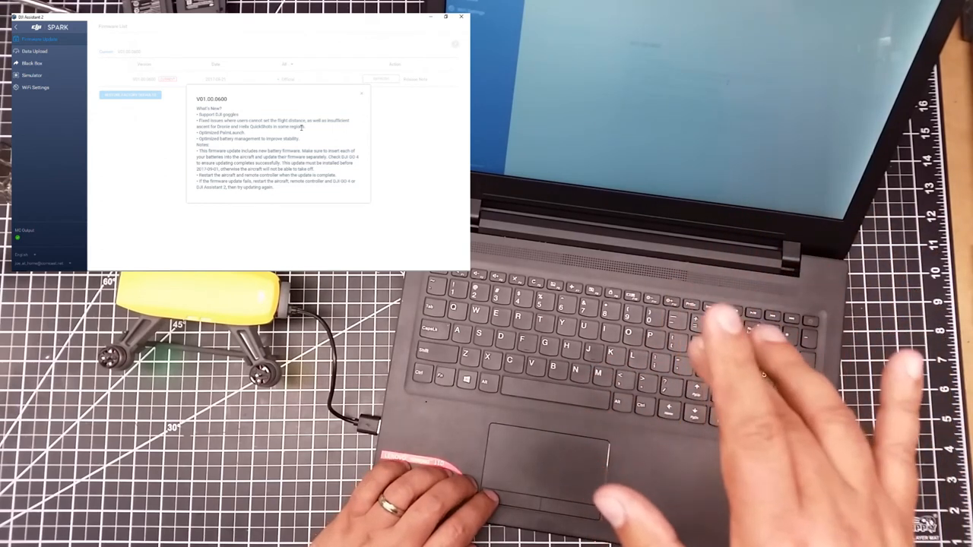
mouse_move(730, 342)
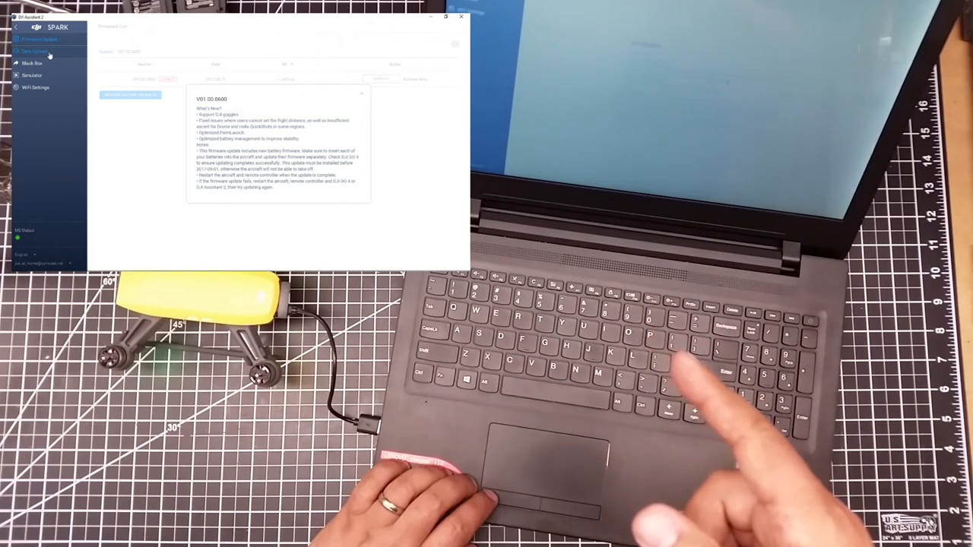
click(34, 51)
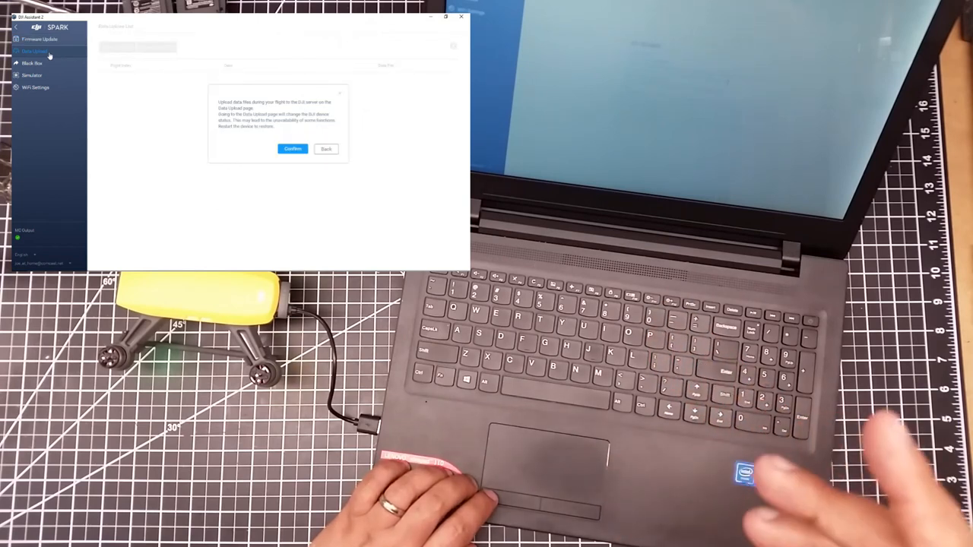